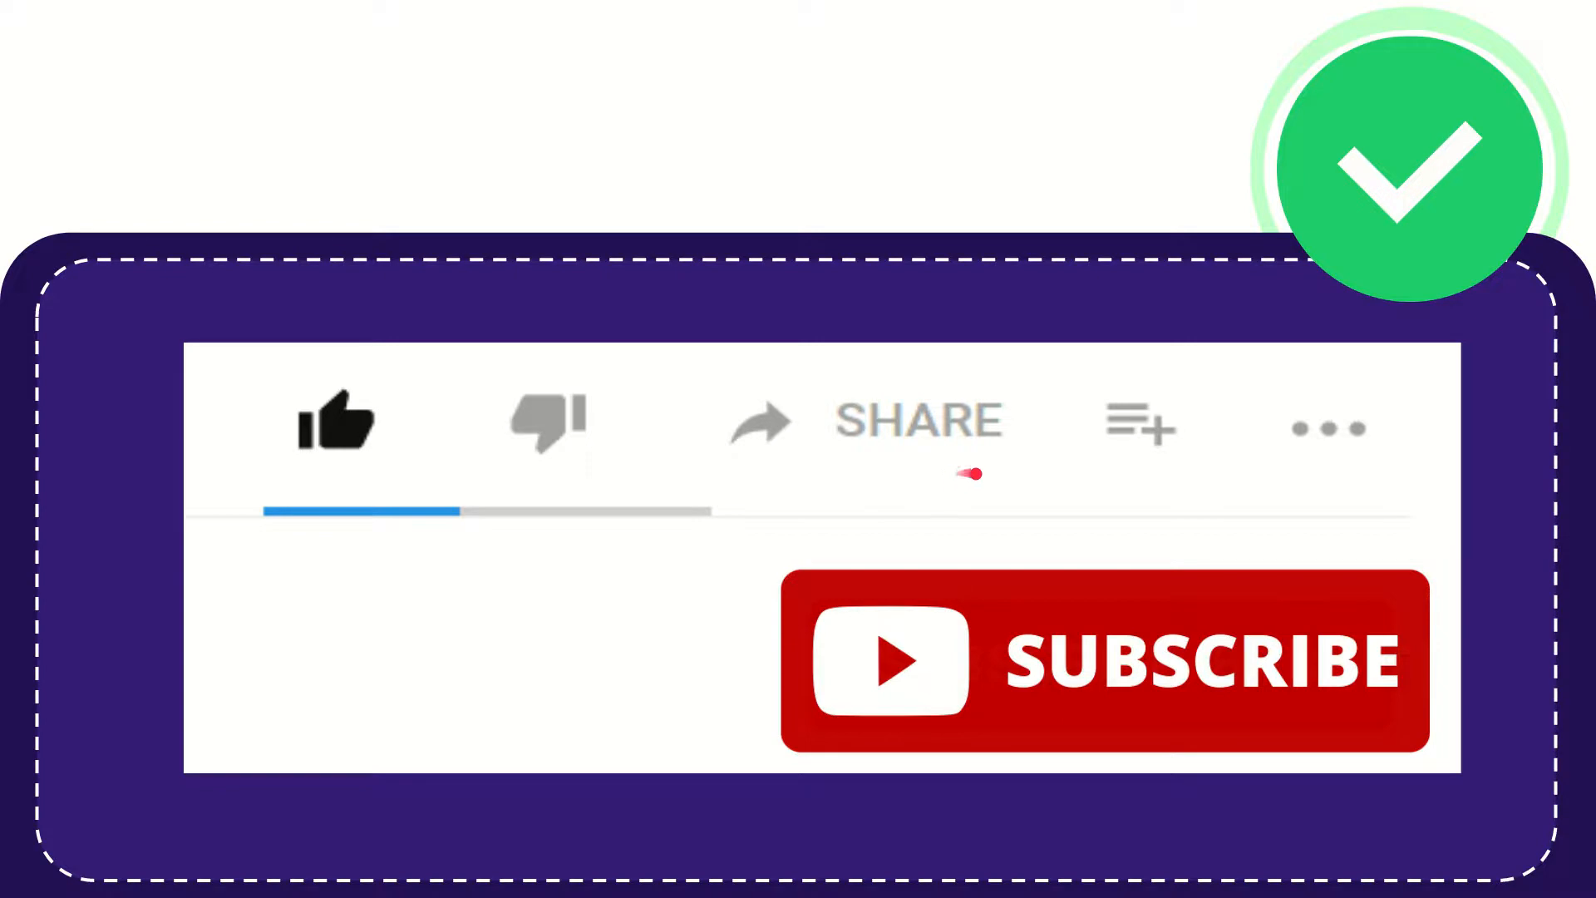
mouse_move(1006, 535)
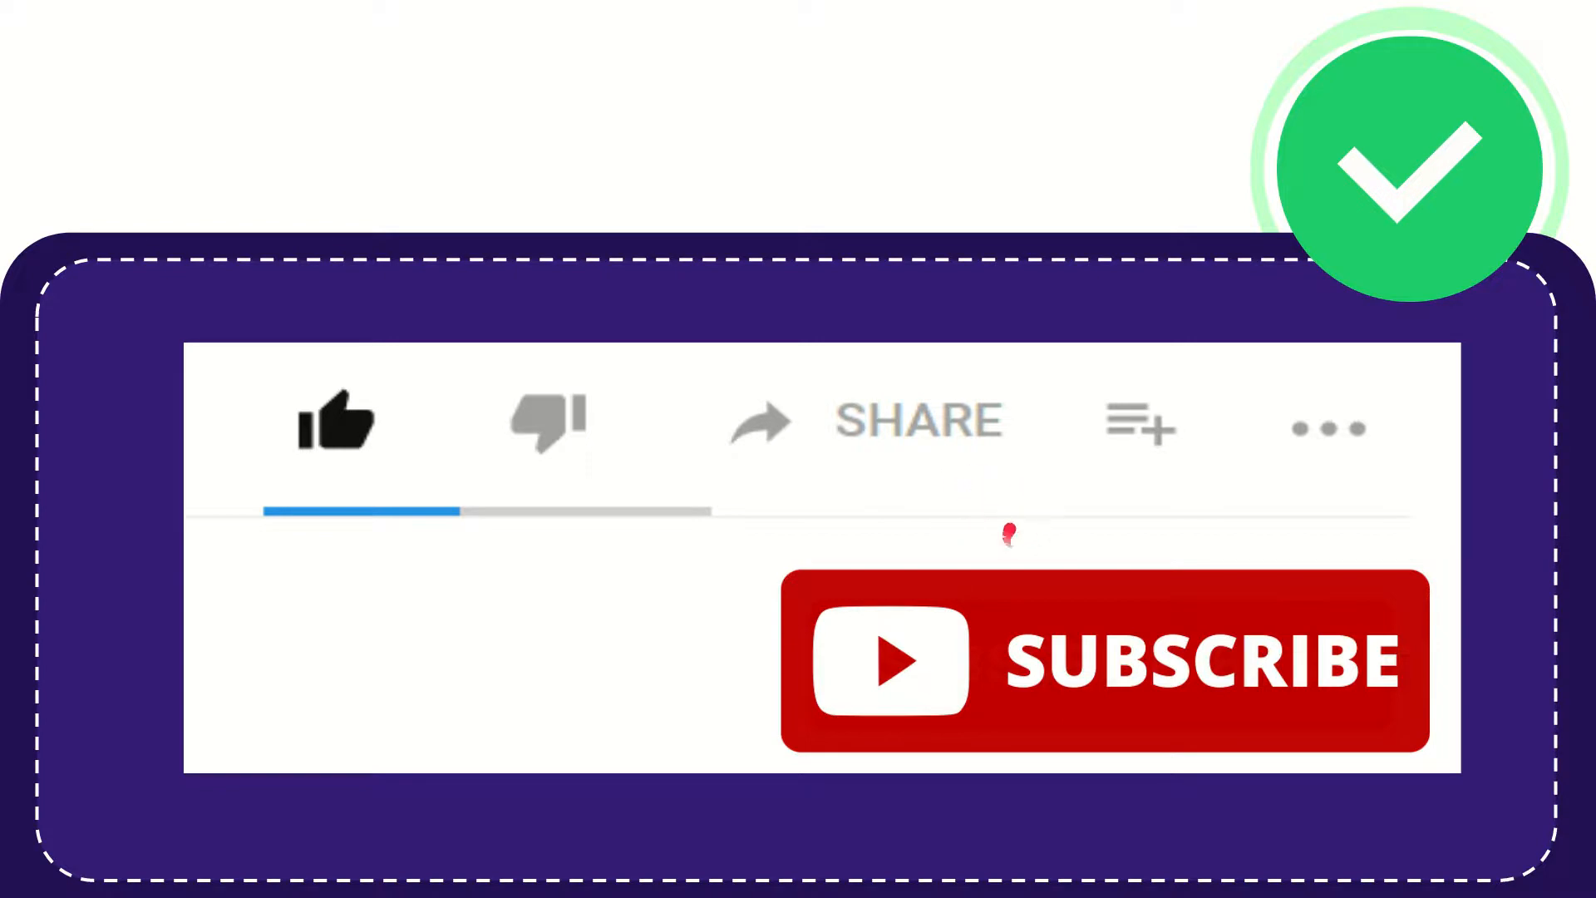